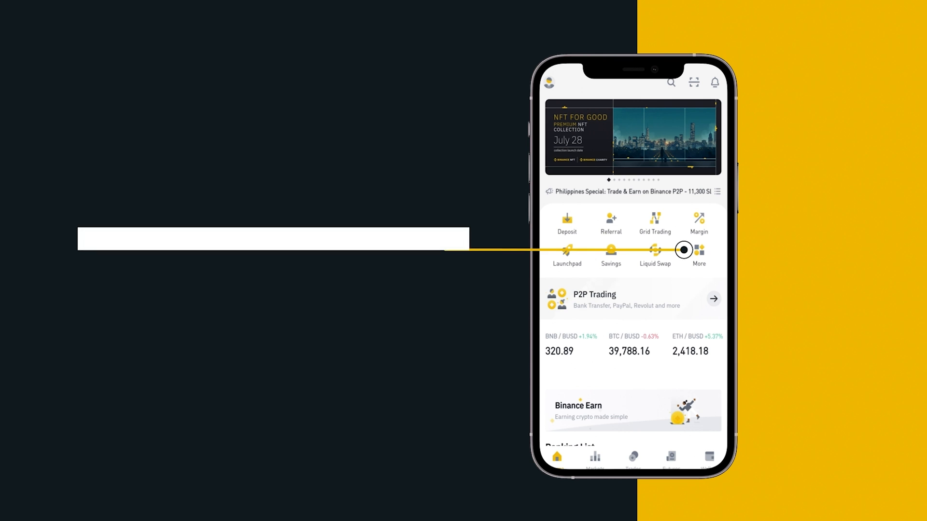
Go from the home page's More services list to API Management
{"action": "left_click", "coordinate": [698, 250]}
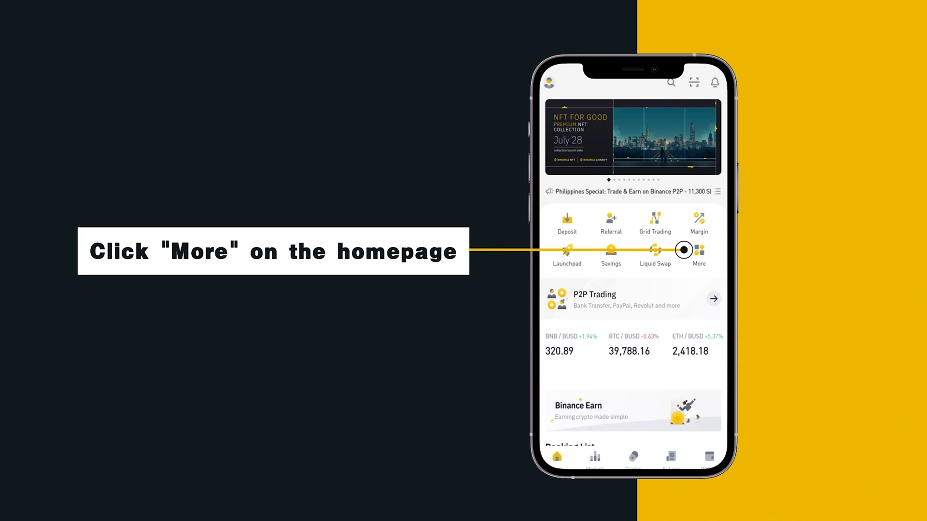
{"action": "left_click", "coordinate": [698, 250]}
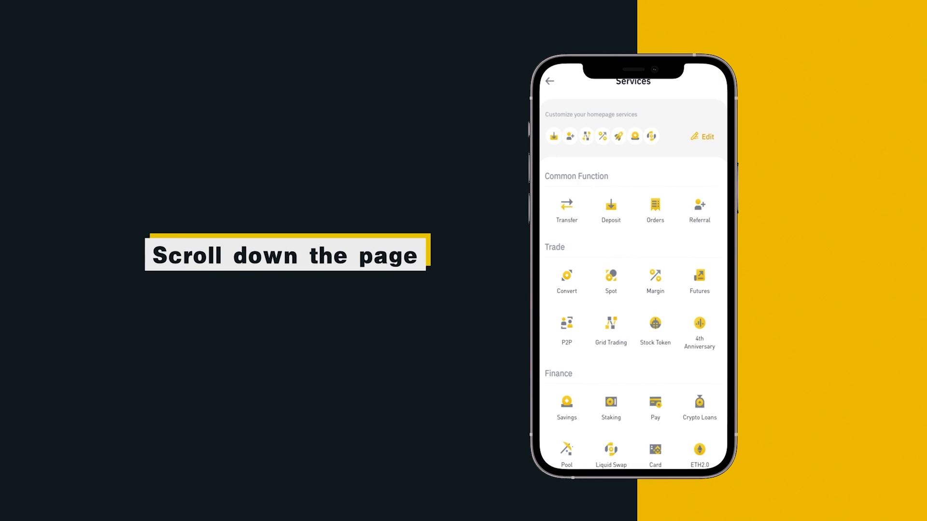
{"action": "scroll", "scroll_direction": "down", "scroll_amount": 3}
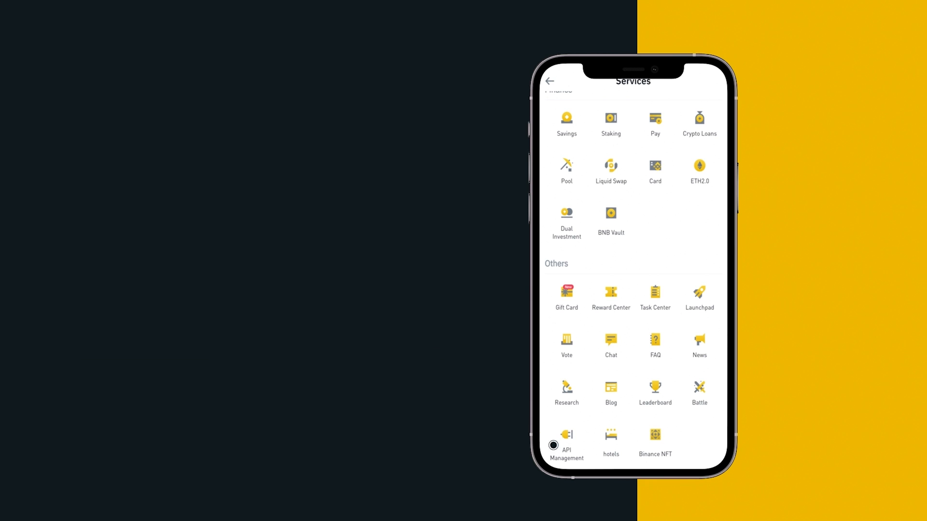
{"action": "left_click", "coordinate": [566, 436]}
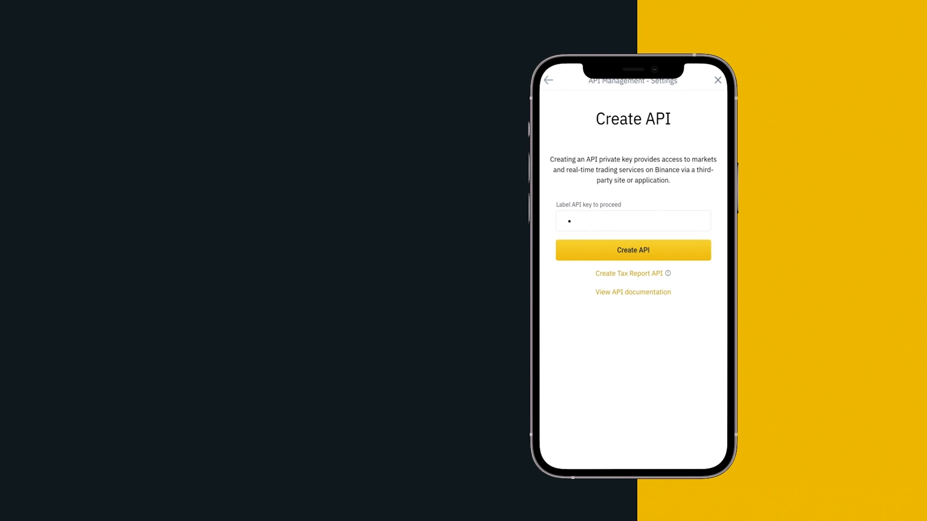
Label a new API key 'Royal Q' and submit Create API
{"action": "type", "text": "R"}
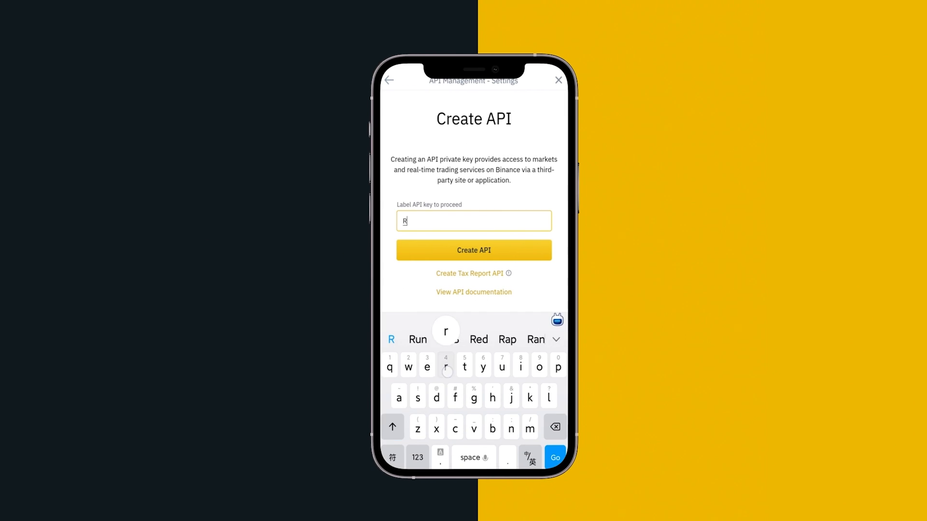
{"action": "type", "text": "oyal Q"}
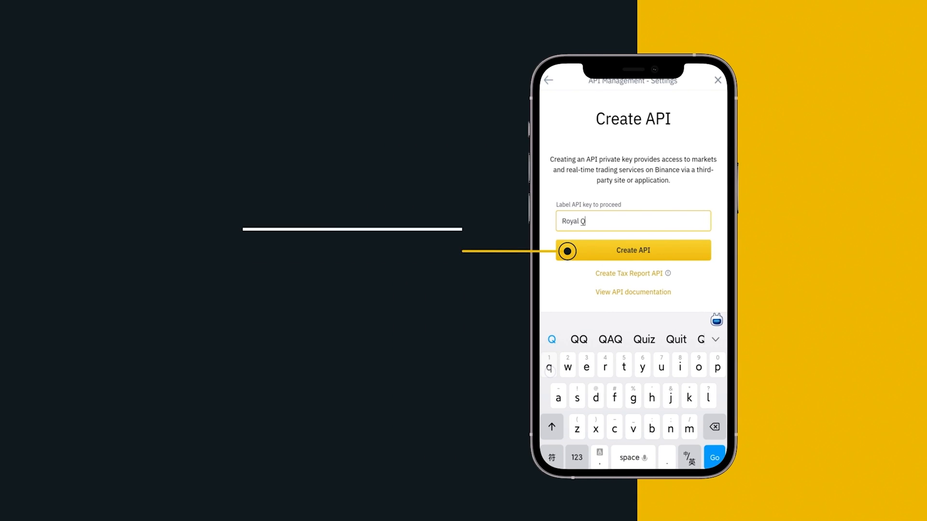
{"action": "left_click", "coordinate": [632, 250]}
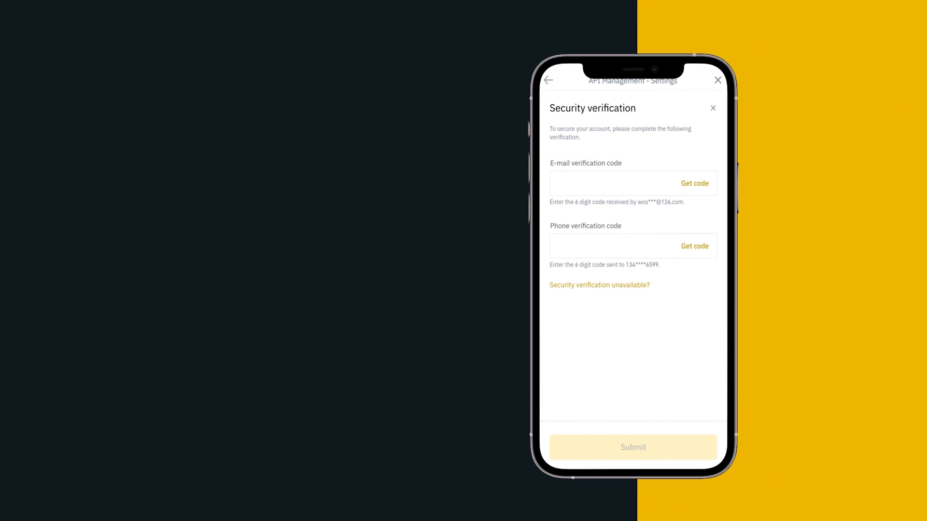
{"action": "left_click", "coordinate": [694, 183]}
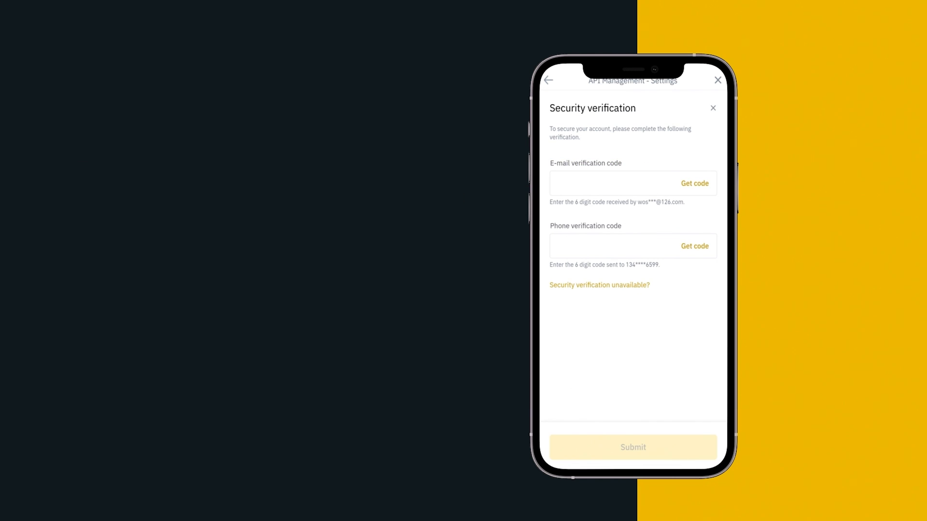
{"action": "left_click", "coordinate": [694, 183]}
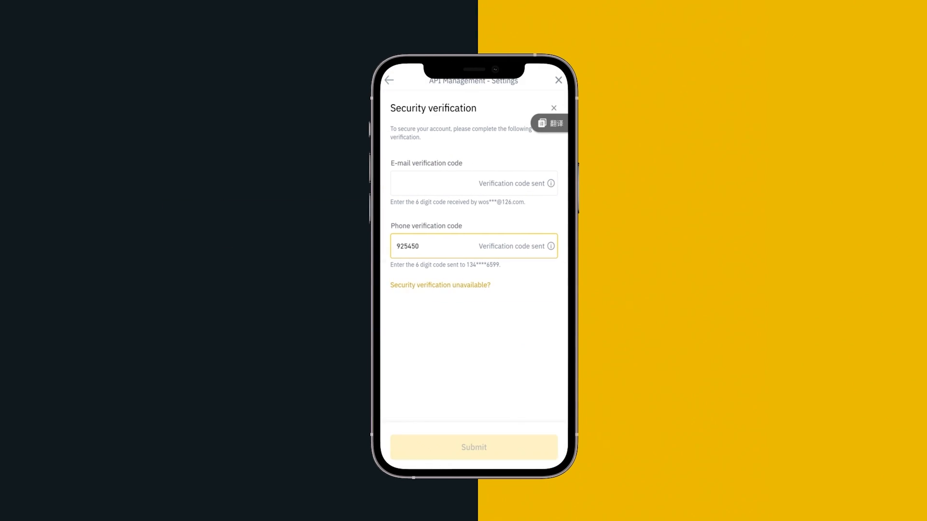
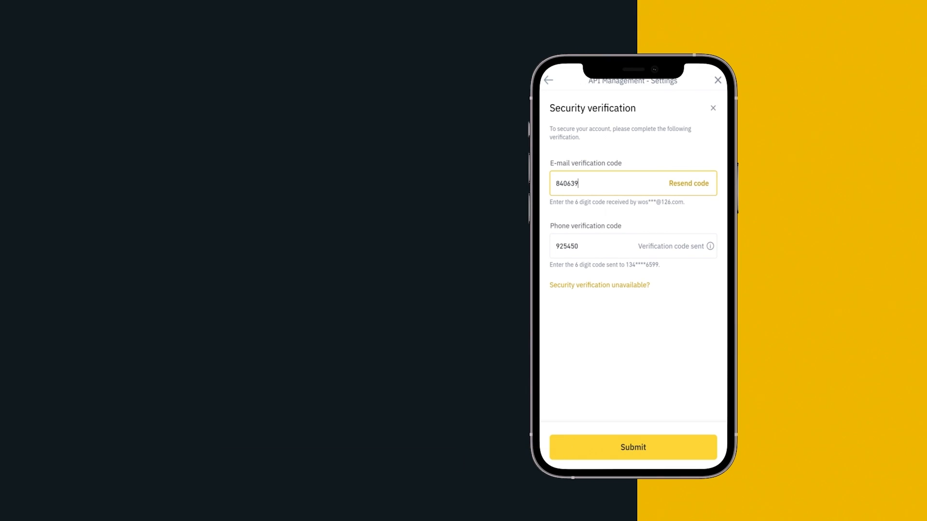
{"action": "left_click", "coordinate": [633, 446]}
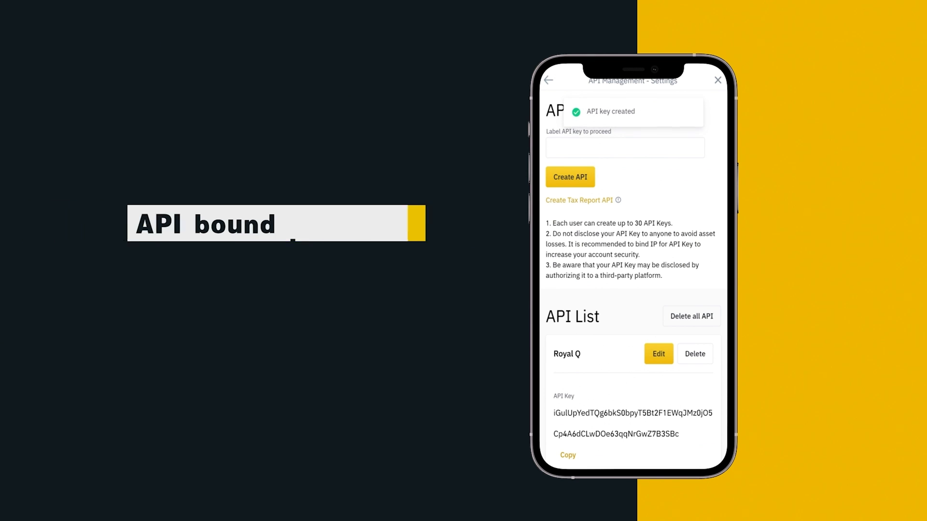
Enable Spot & Margin Trading and select 'Restrict access to trusted IPs only'
{"action": "scroll", "scroll_direction": "down", "scroll_amount": 3}
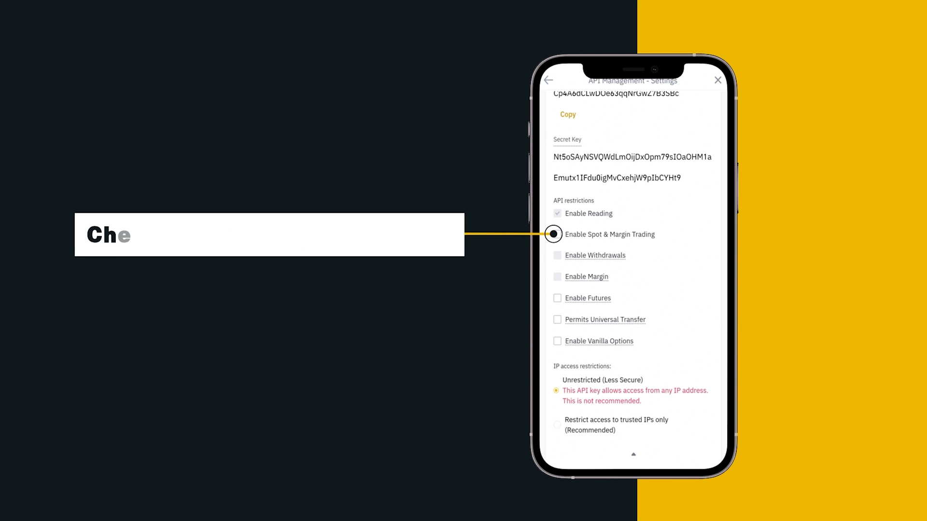
{"action": "left_click", "coordinate": [557, 234]}
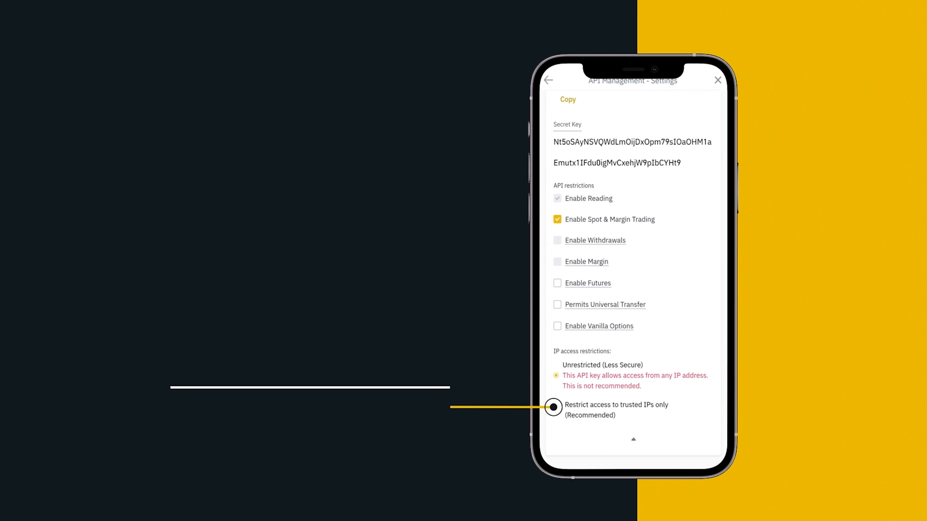
{"action": "left_click", "coordinate": [554, 407]}
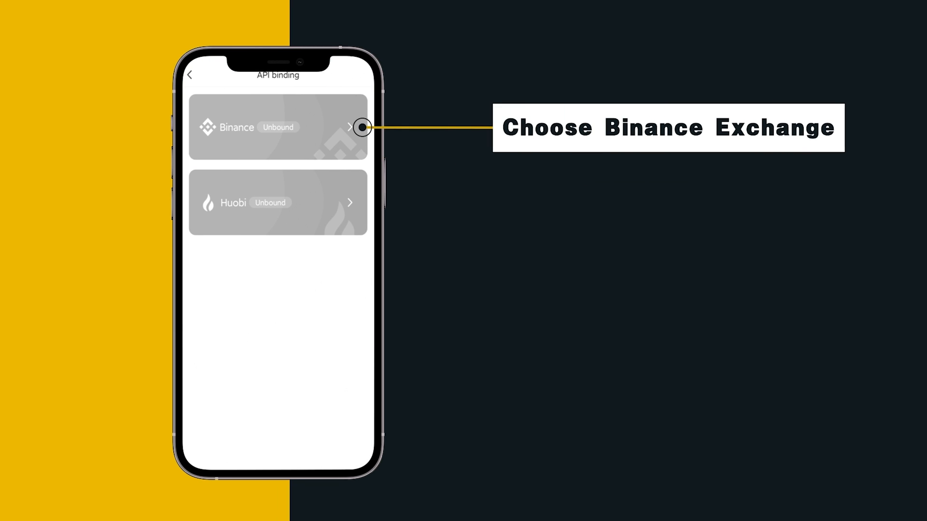
Open Royal Q's Binance binding page and copy its server IP group
{"action": "left_click", "coordinate": [278, 128]}
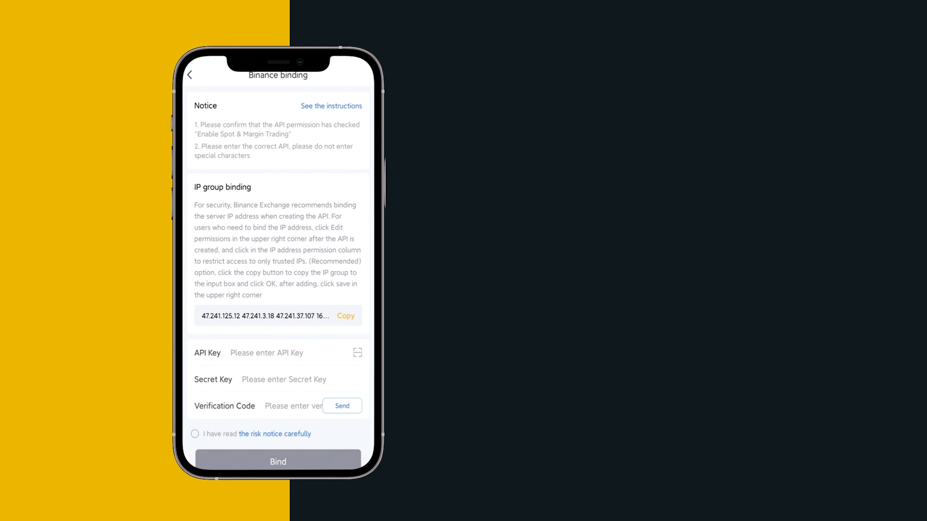
{"action": "left_click", "coordinate": [345, 316]}
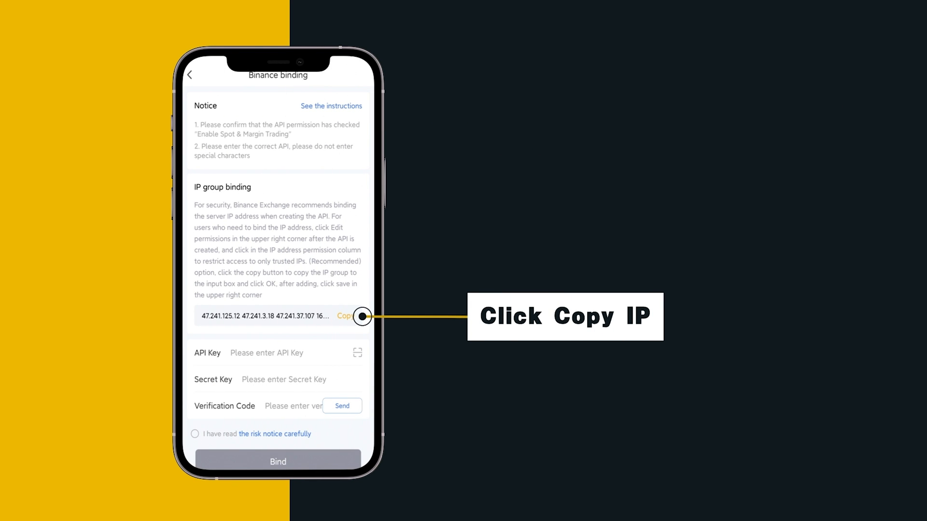
{"action": "left_click", "coordinate": [345, 315]}
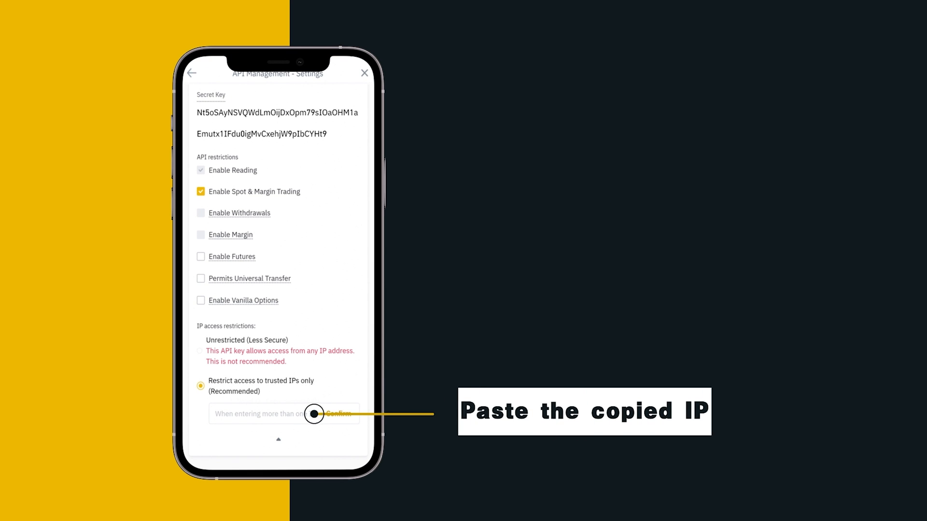
Paste Royal Q's IP group as the key's trusted IPs and confirm
{"action": "left_click", "coordinate": [265, 413]}
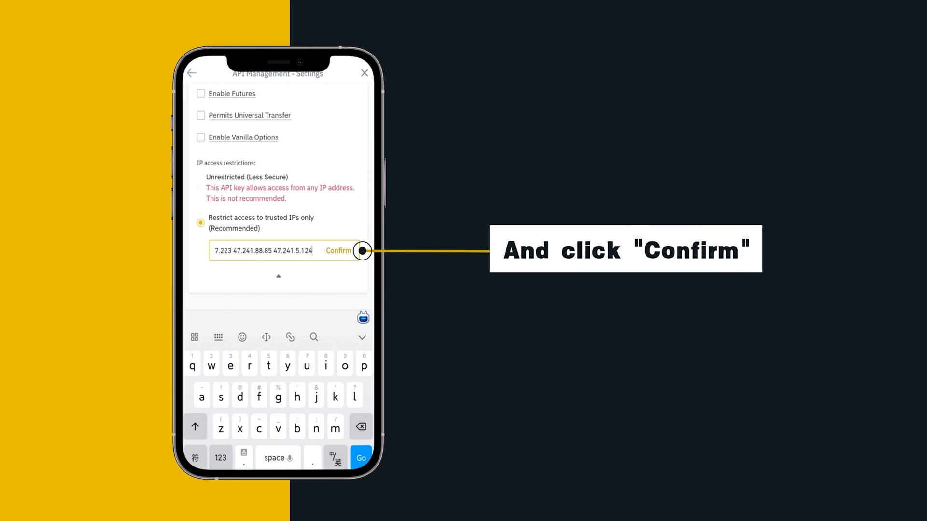
{"action": "left_click", "coordinate": [338, 251]}
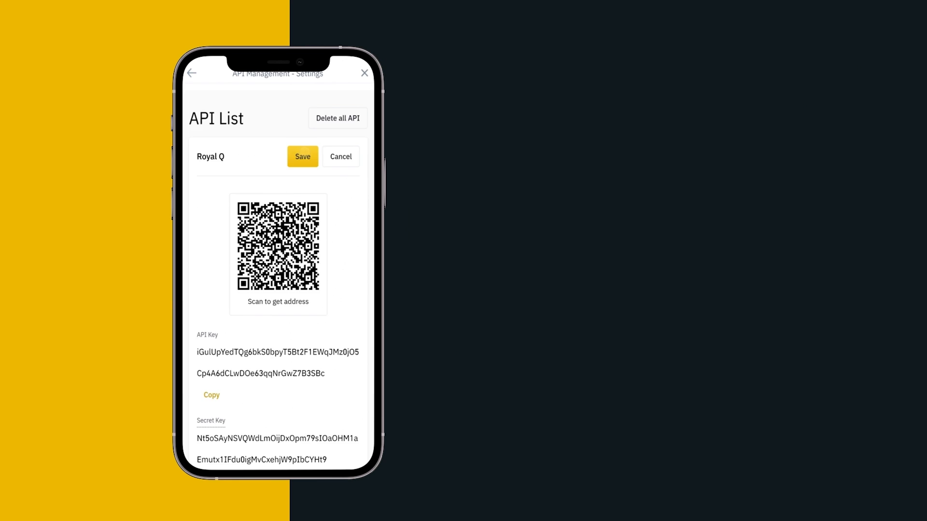
{"action": "left_click", "coordinate": [302, 156]}
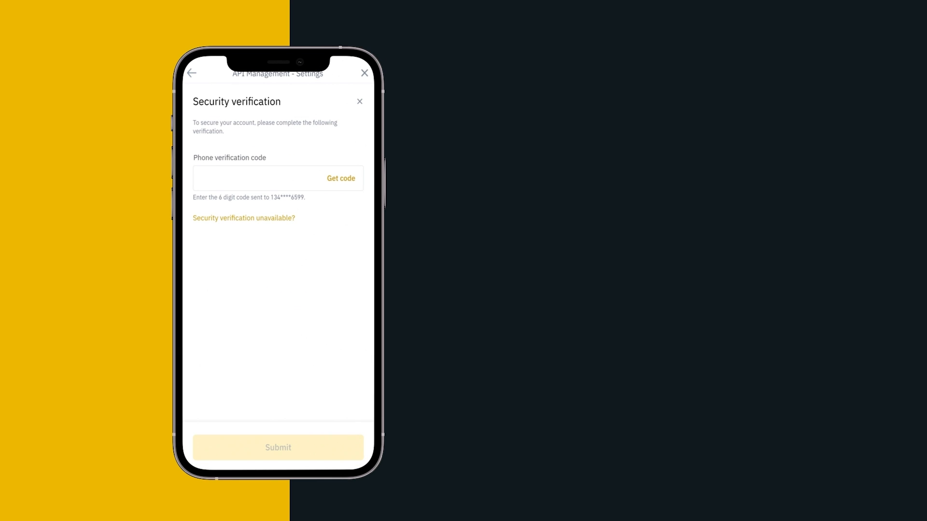
{"action": "left_click", "coordinate": [341, 178]}
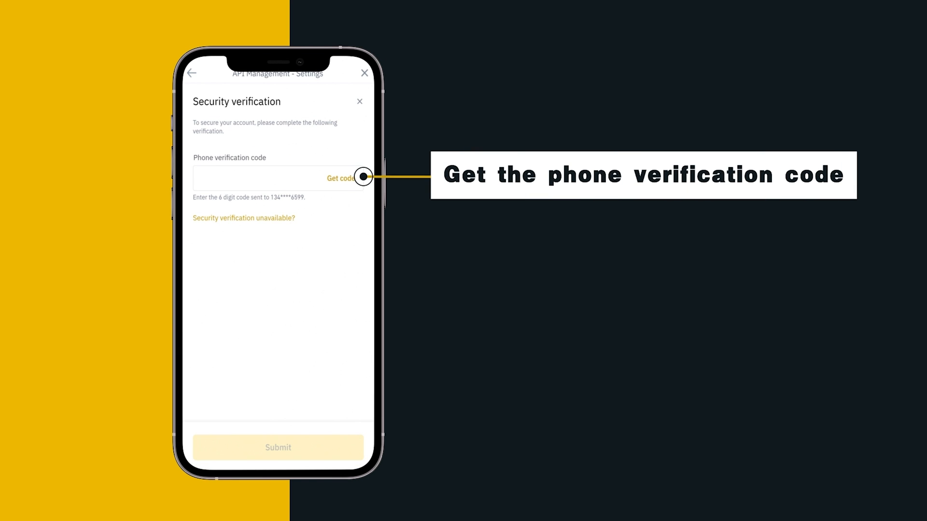
{"action": "left_click", "coordinate": [341, 178]}
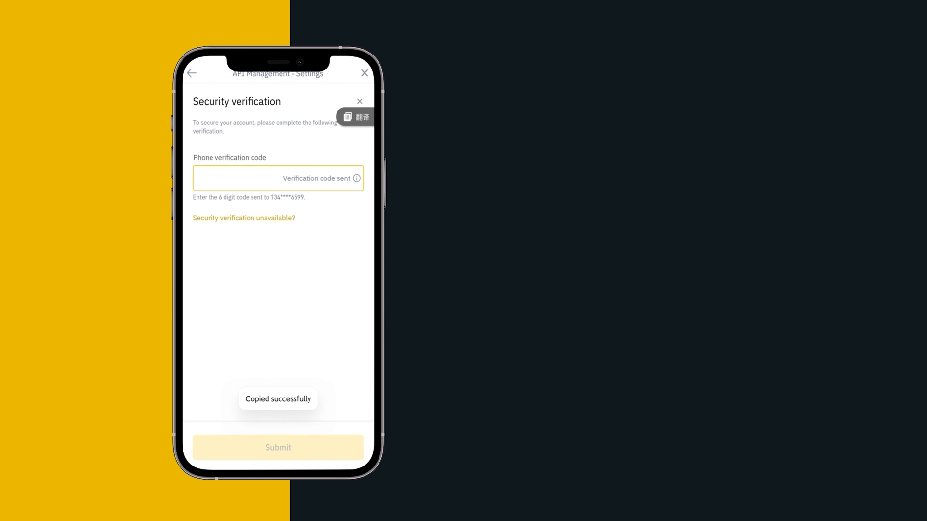
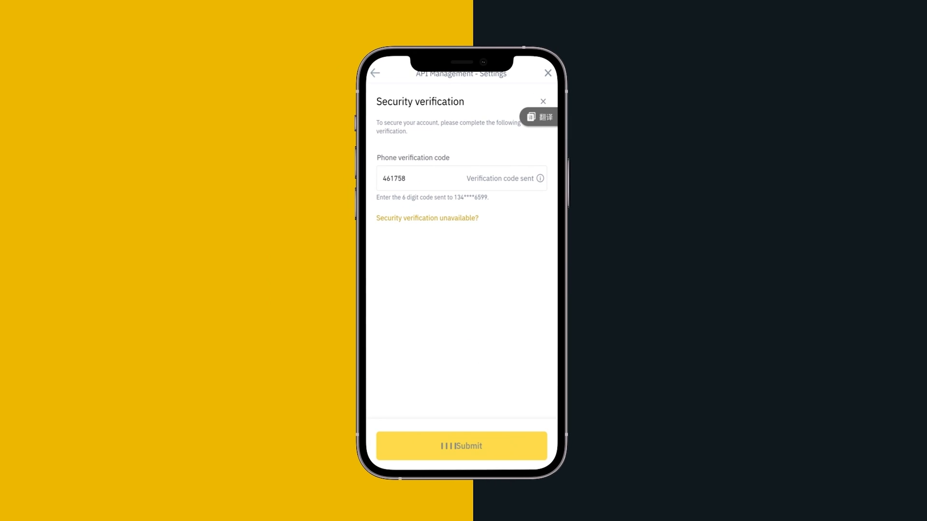
{"action": "left_click", "coordinate": [461, 446]}
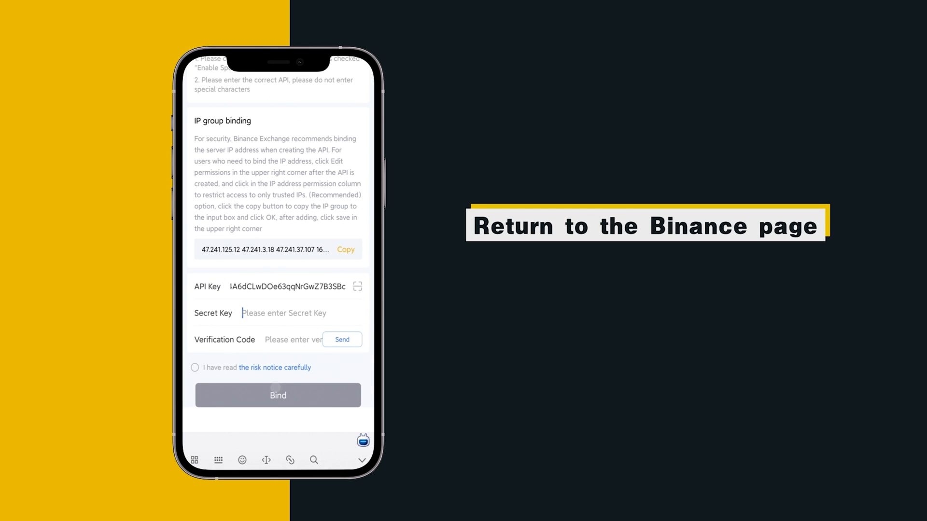
Fill the API Key field, then return to Binance for the secret key
{"action": "left_click", "coordinate": [284, 313]}
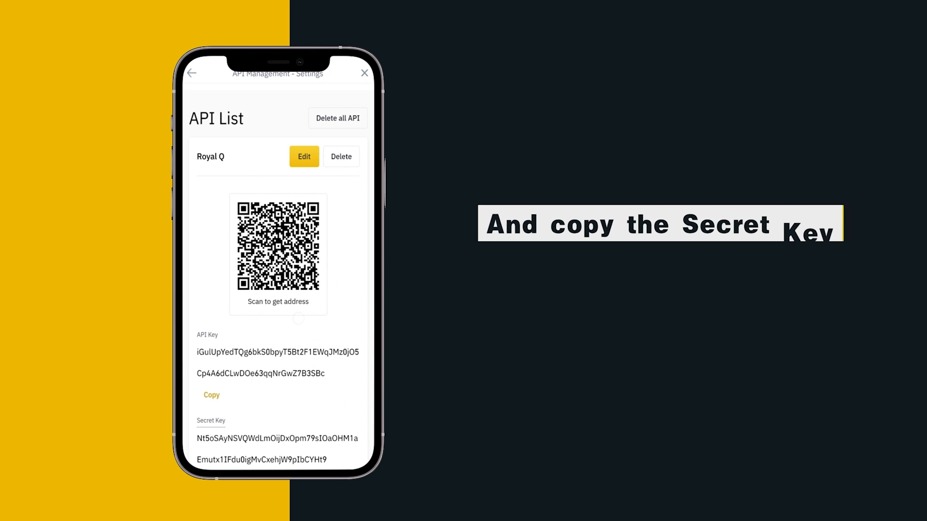
Select and copy the Royal Q key's Secret Key from the API list
{"action": "double_click", "coordinate": [460, 439]}
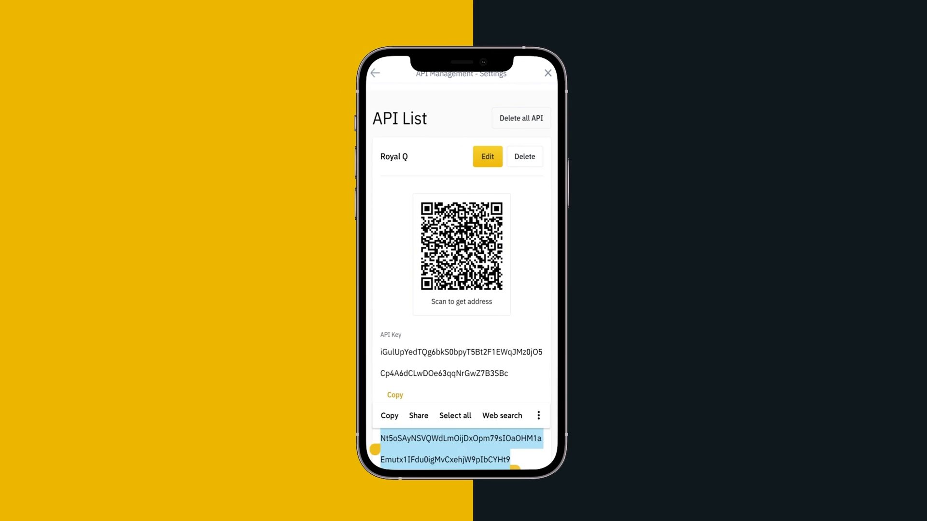
{"action": "scroll", "scroll_direction": "down", "scroll_amount": 3}
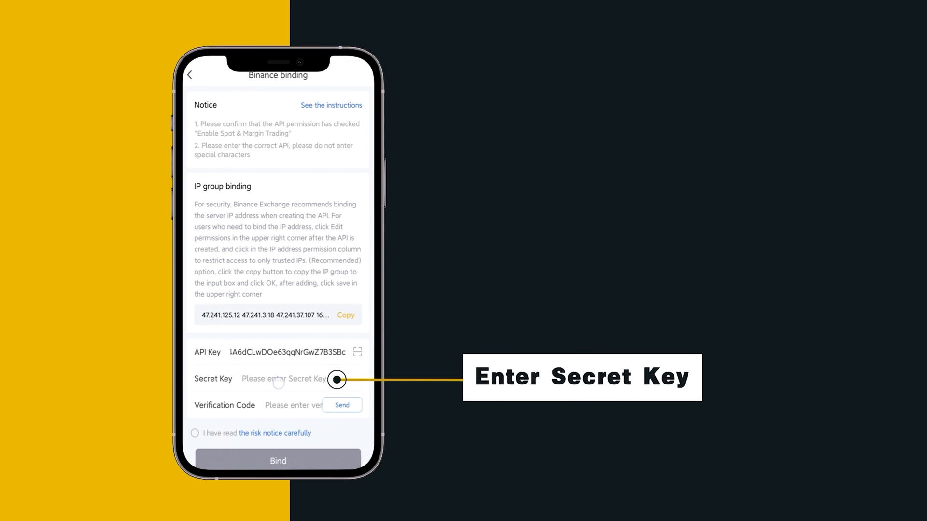
Paste the Secret Key, request the verification code, accept the risk notice and tap Bind
{"action": "left_click", "coordinate": [283, 379]}
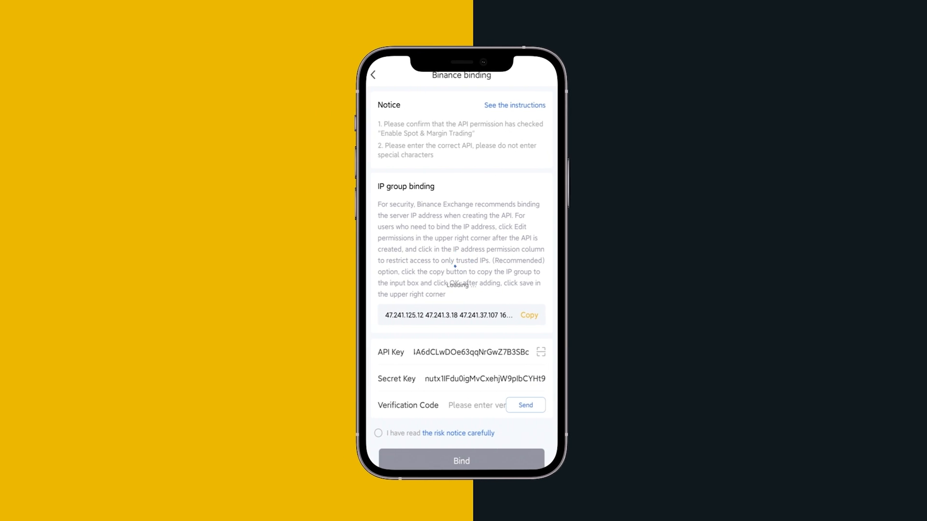
{"action": "left_click", "coordinate": [526, 405]}
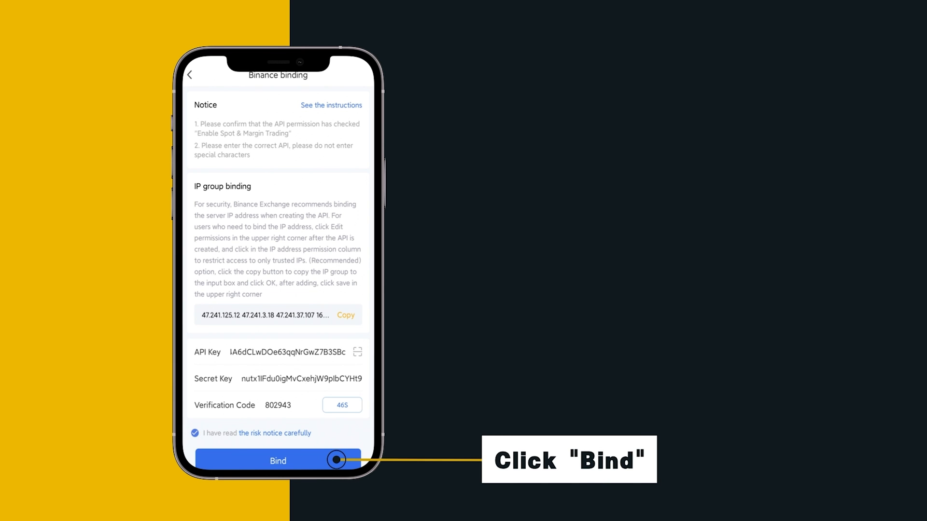
{"action": "left_click", "coordinate": [277, 460]}
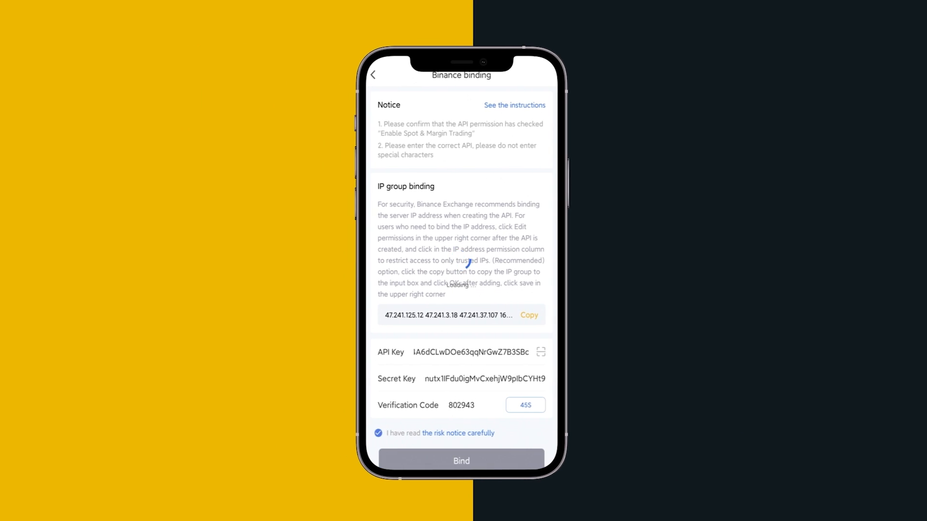
{"action": "left_click", "coordinate": [461, 460]}
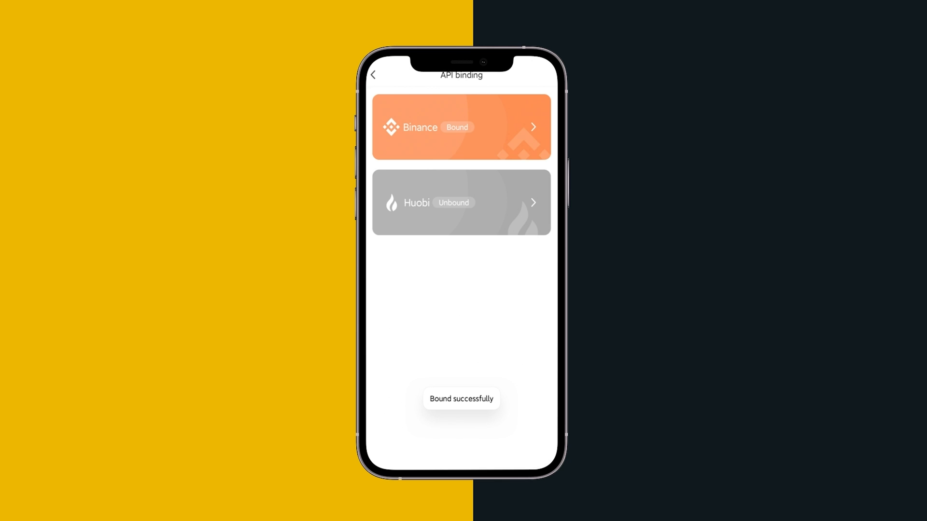